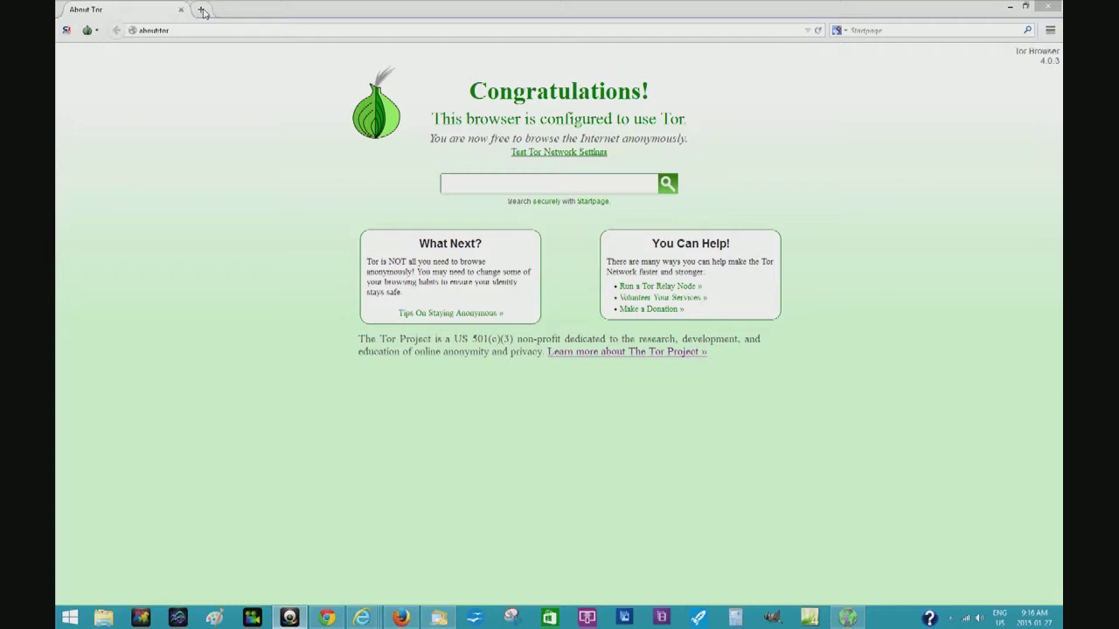
Open a new tab and load the Tor Project homepage via the 'Learn more about Tor' suggestion.
click(203, 10)
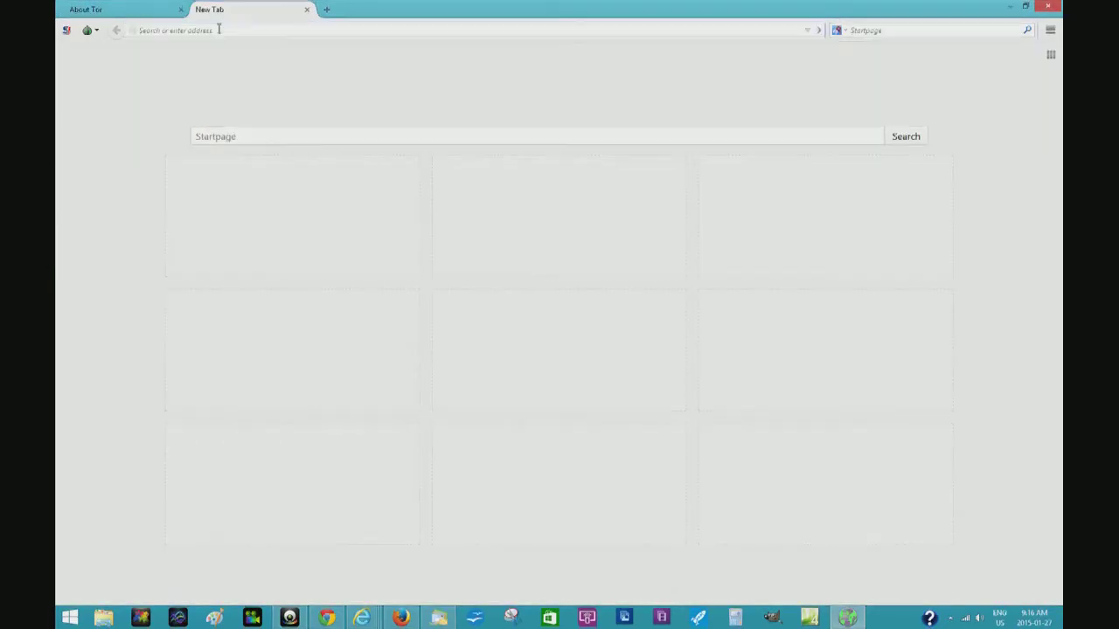
text(to)
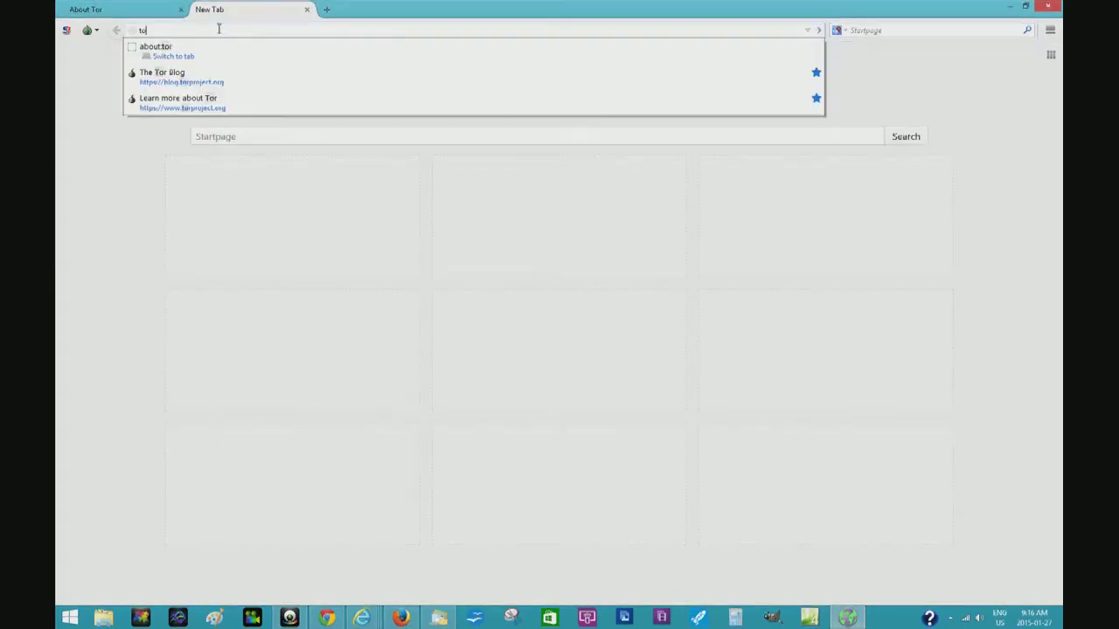
click(182, 102)
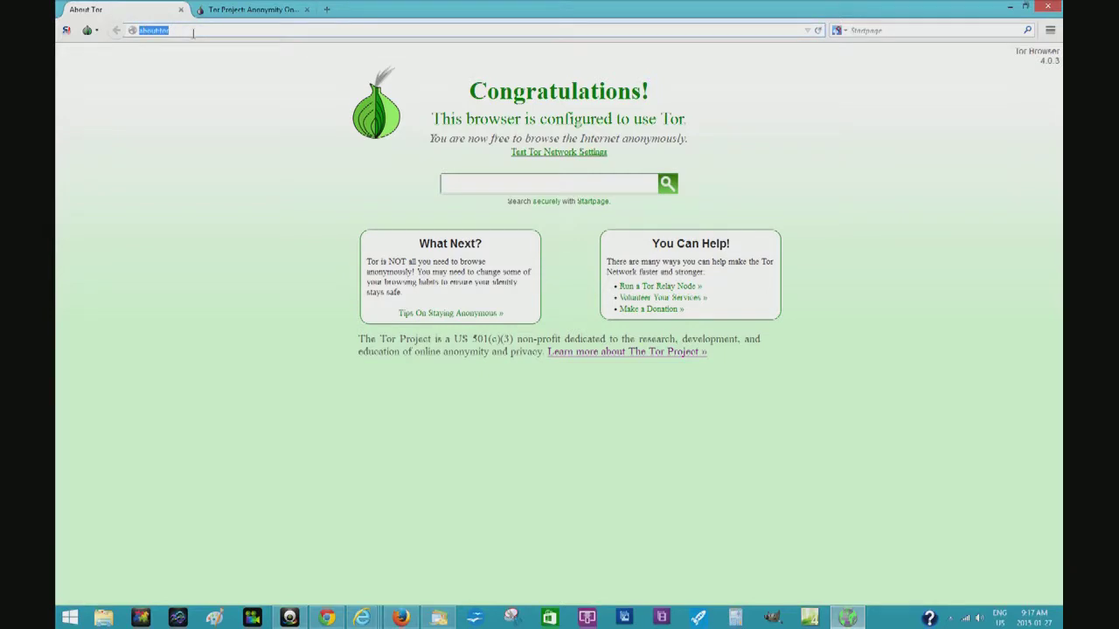
Load google.com in the first tab, then bring the Tor Project tab to the front.
text(google.com)
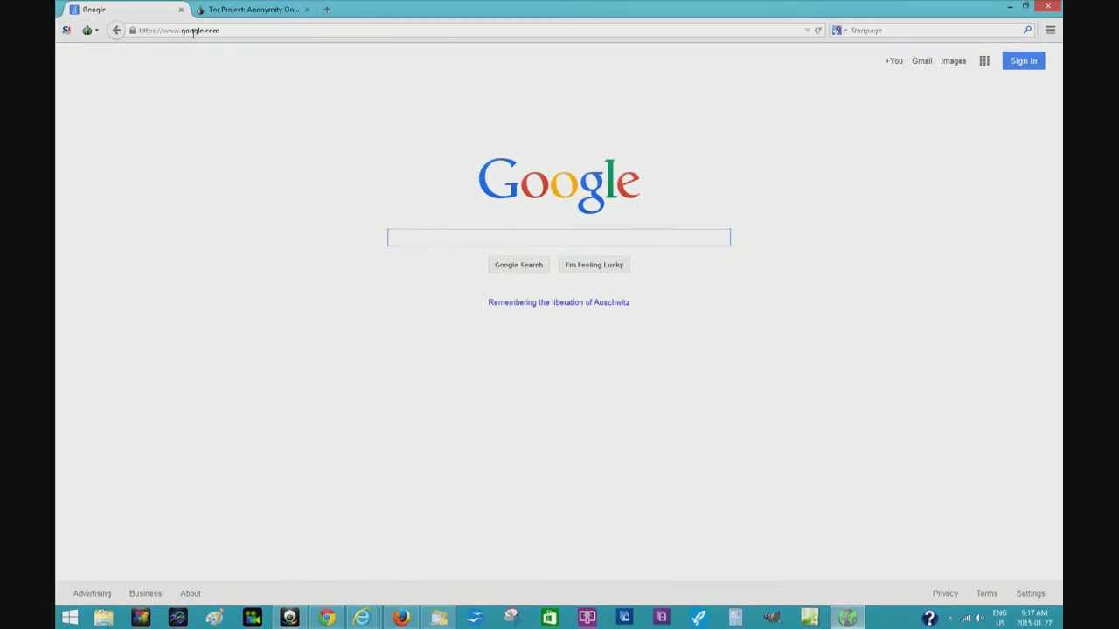
click(253, 10)
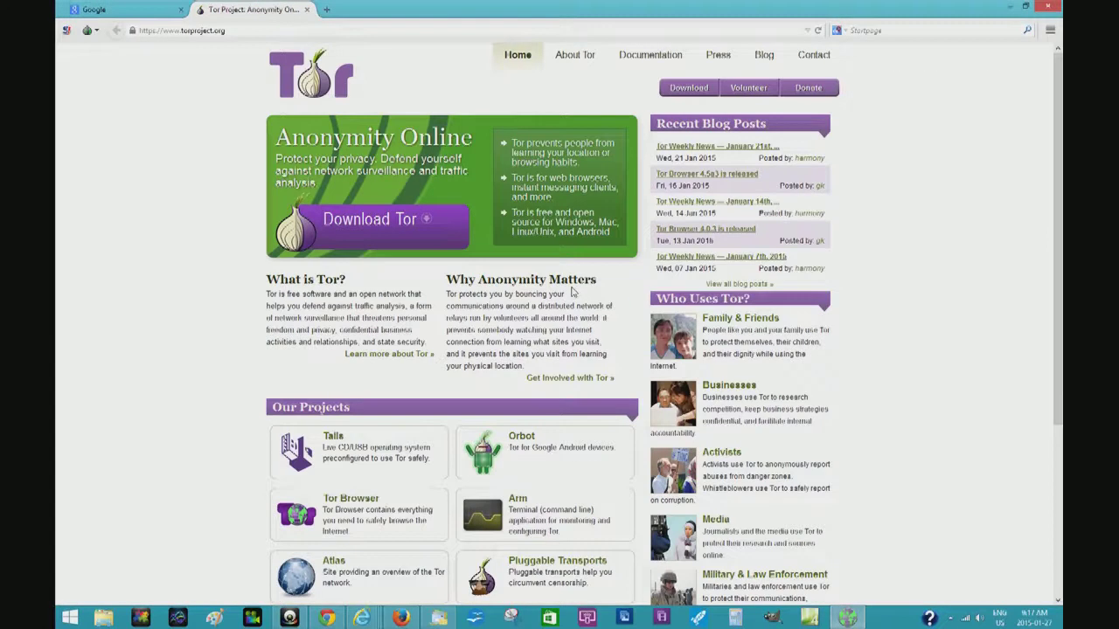
Scroll the torproject.org page down to the footer links and back to the top.
scroll(down, 3)
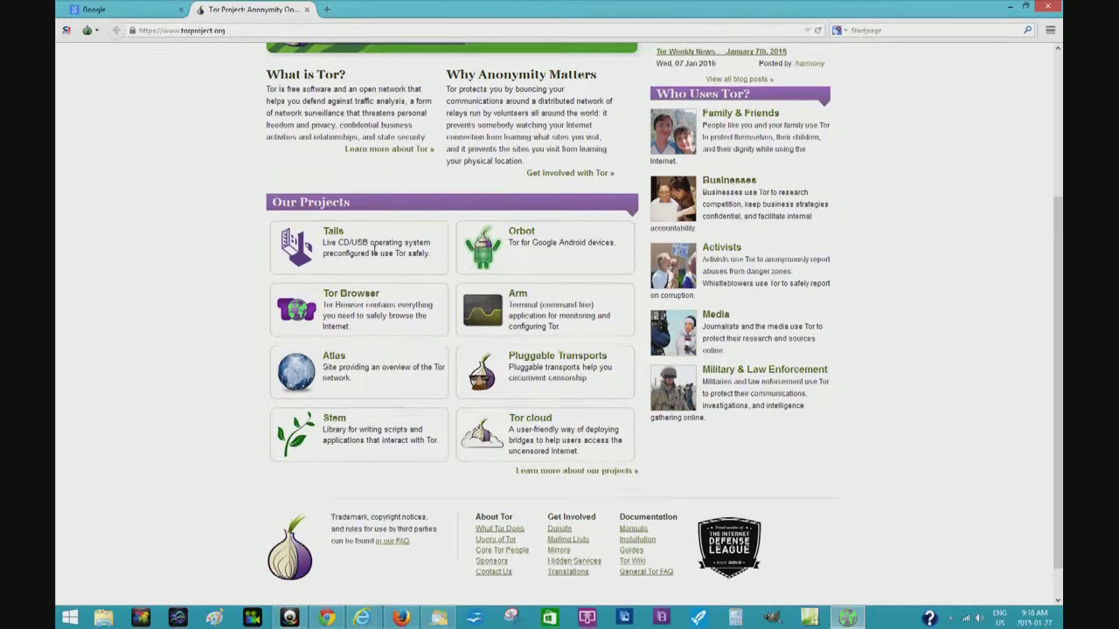
scroll(up, 3)
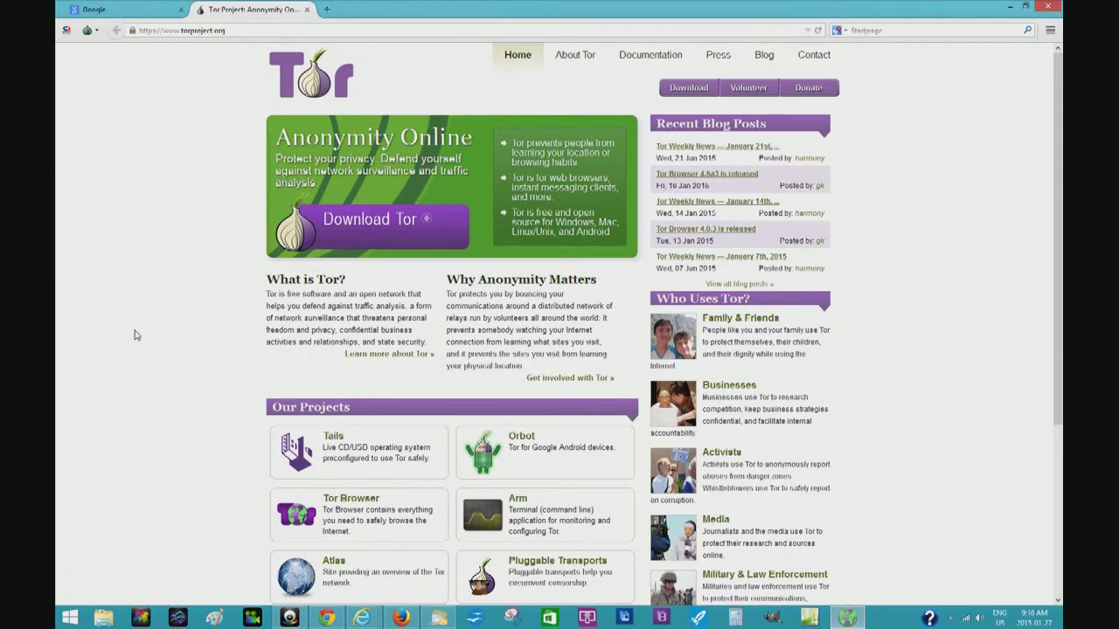
mouse_move(855, 457)
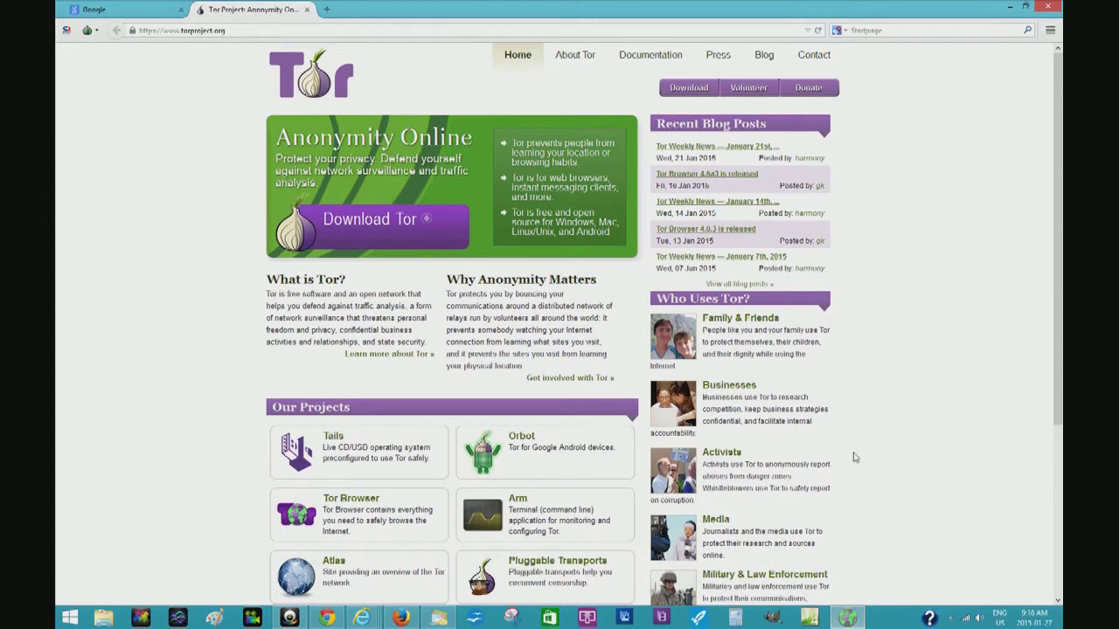